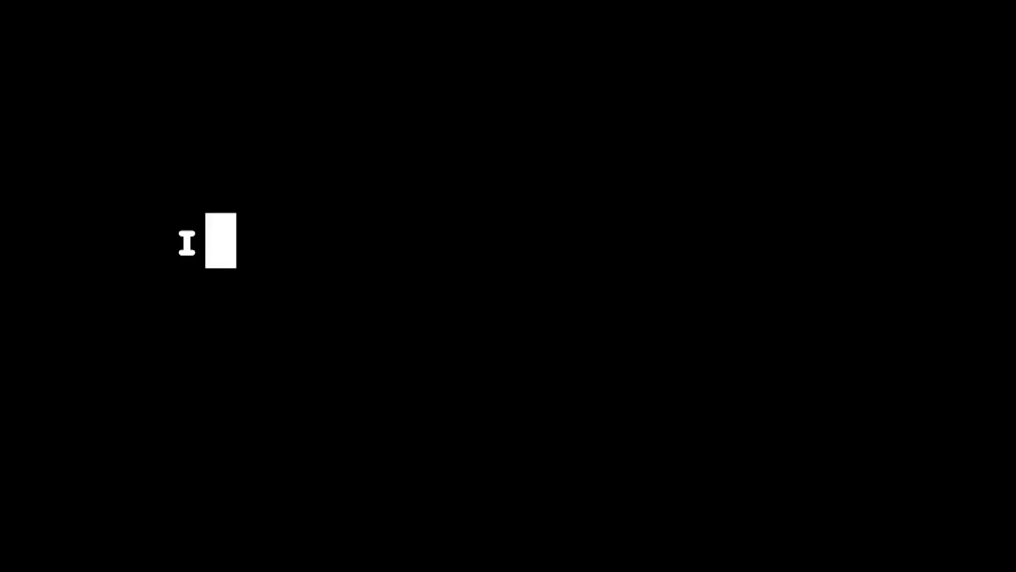
{"action": "type", "text": "n case you didn't see th"}
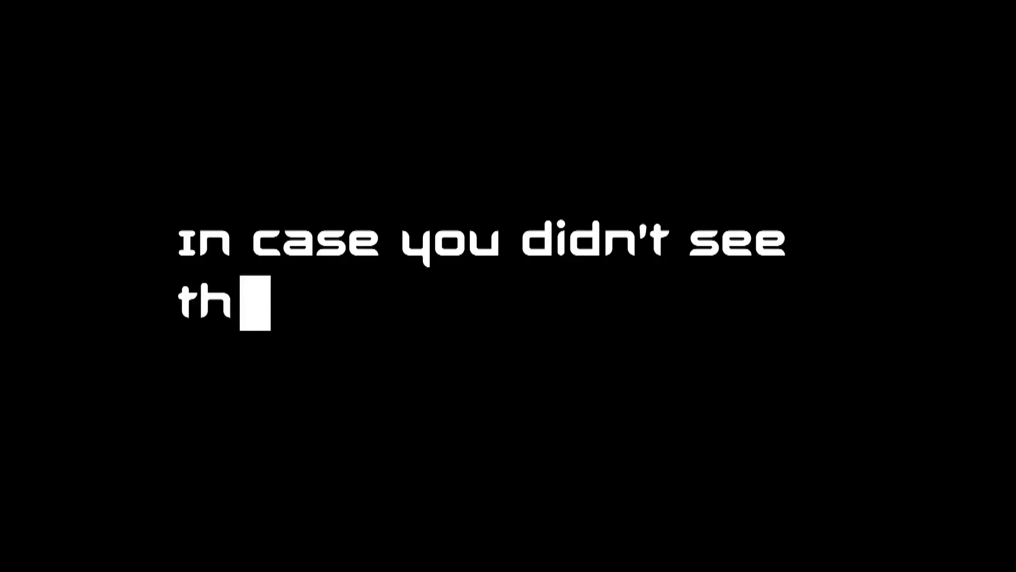